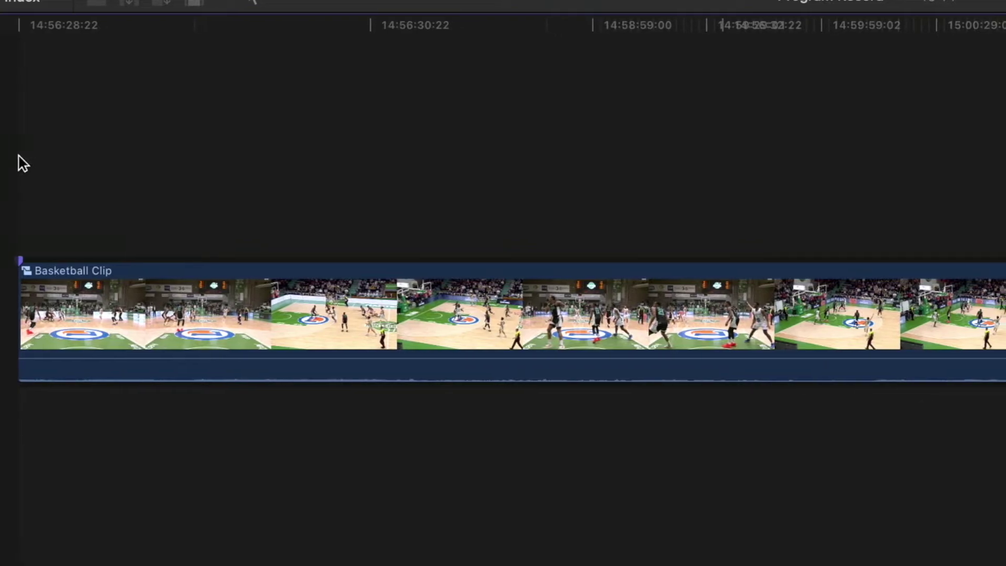
- View the clip's marker details, close them, and deselect the multicam clip
scroll("right", 3)
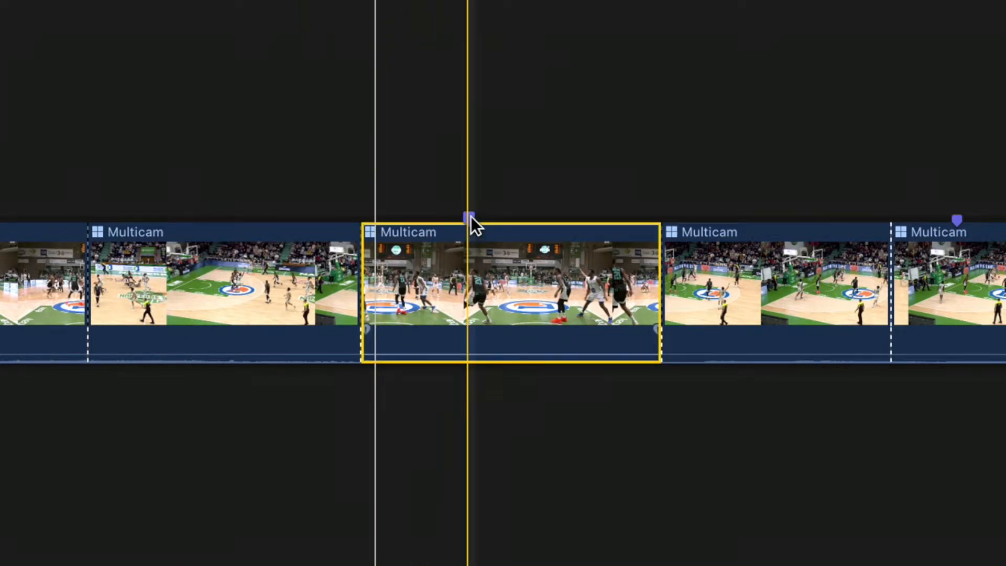
left_click(468, 217)
type("Bad Shot")
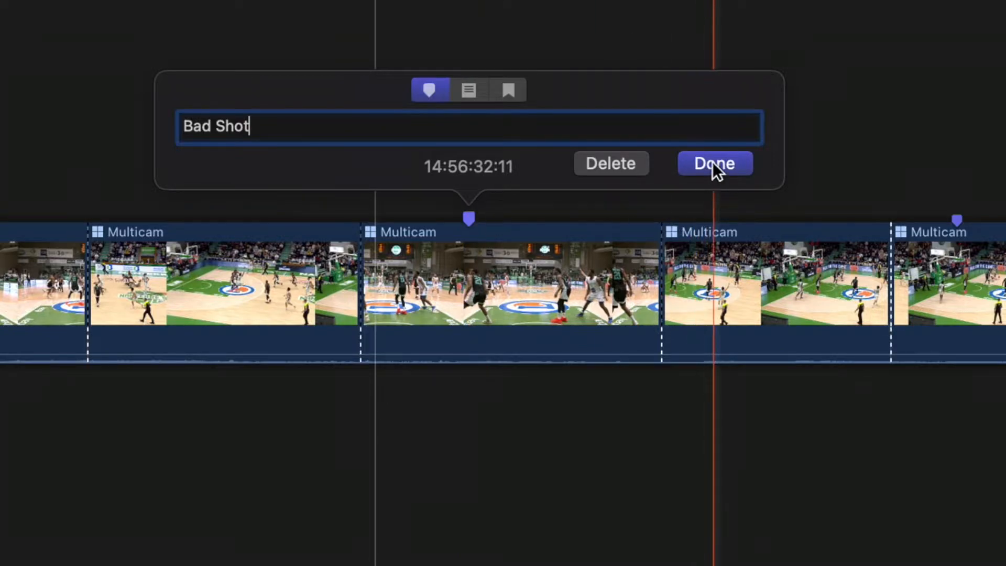
right_click(385, 289)
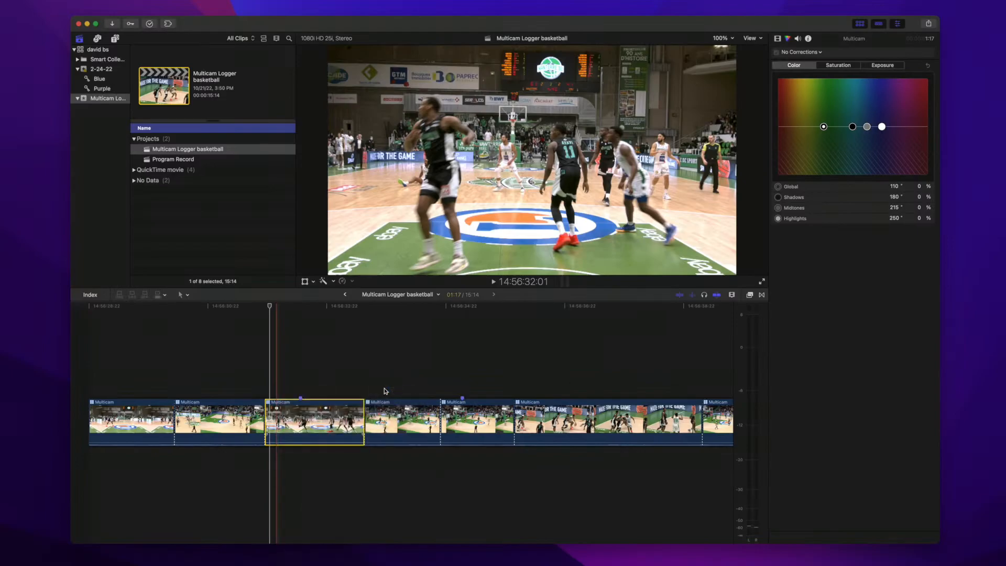
left_click(461, 404)
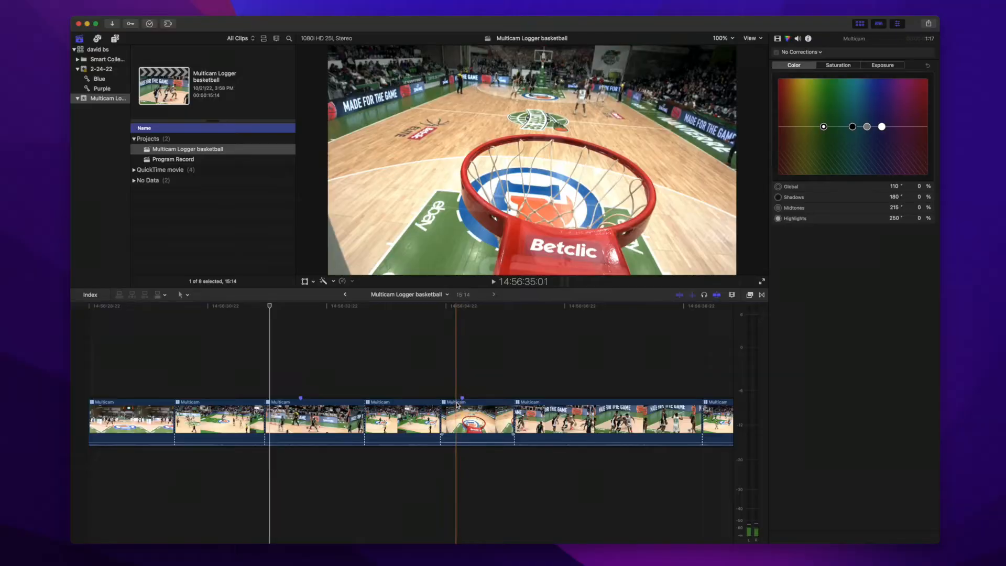
right_click(462, 420)
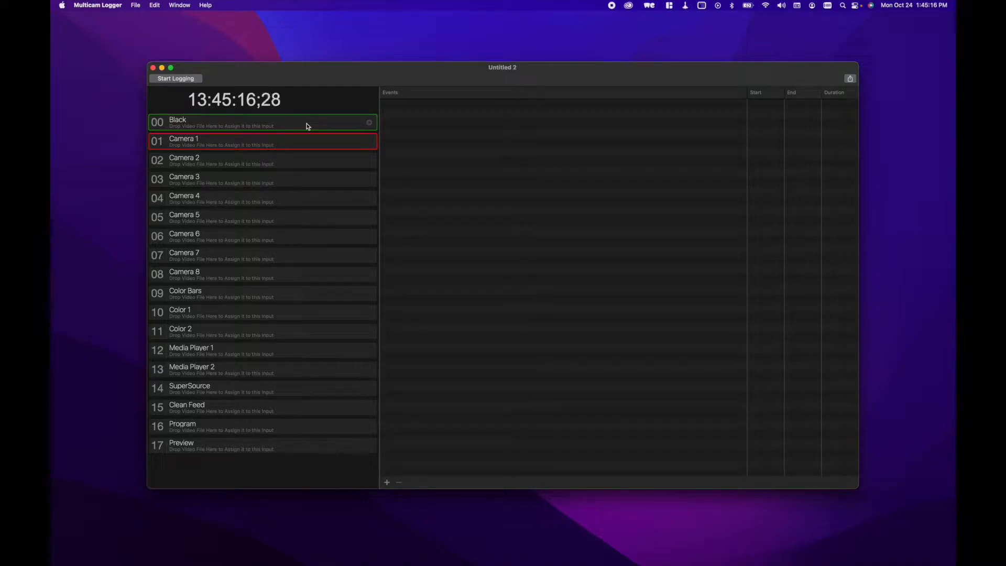
- Set the timecode source to MovieRecorder using host davids-macbook-pro
left_click(98, 4)
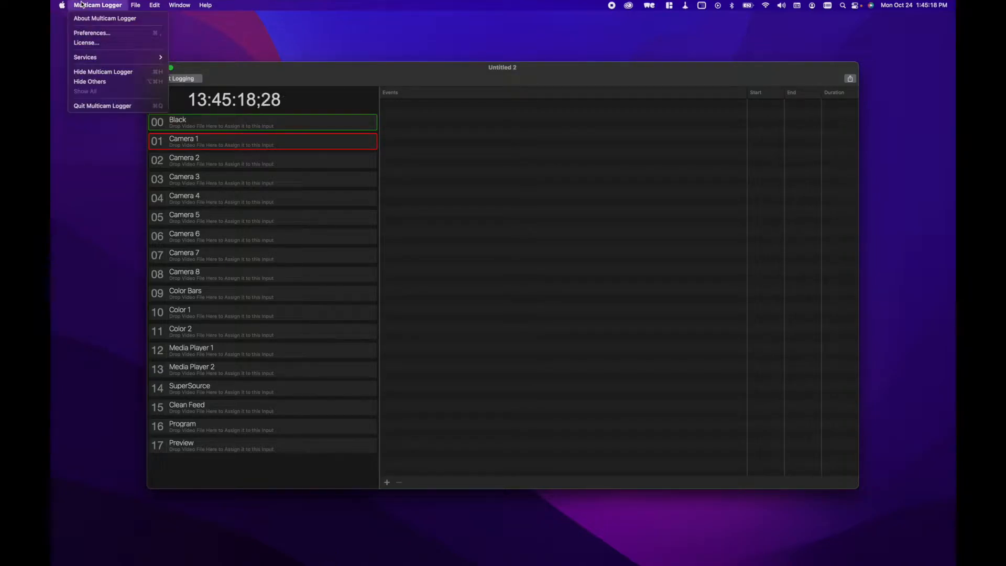
left_click(92, 32)
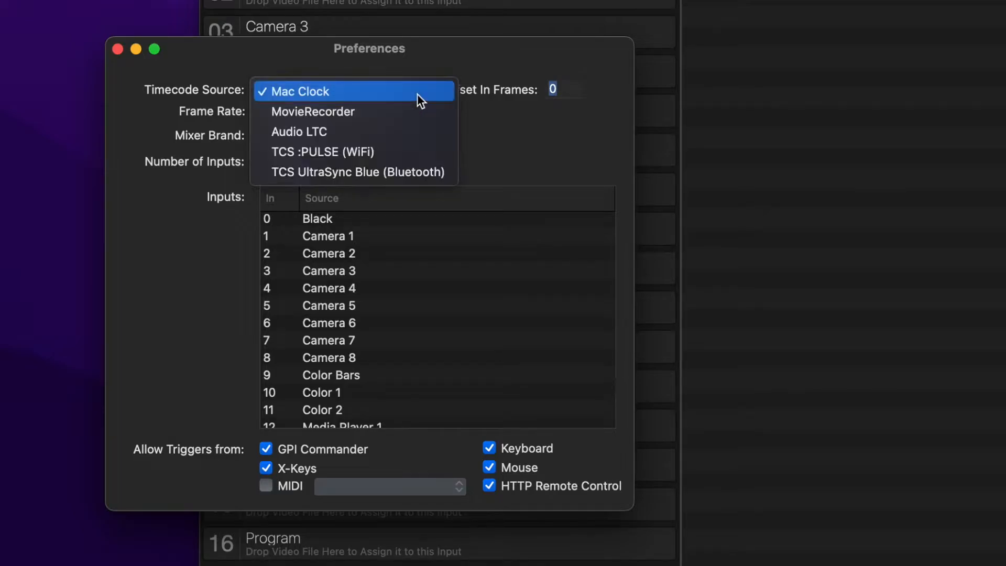
mouse_move(426, 111)
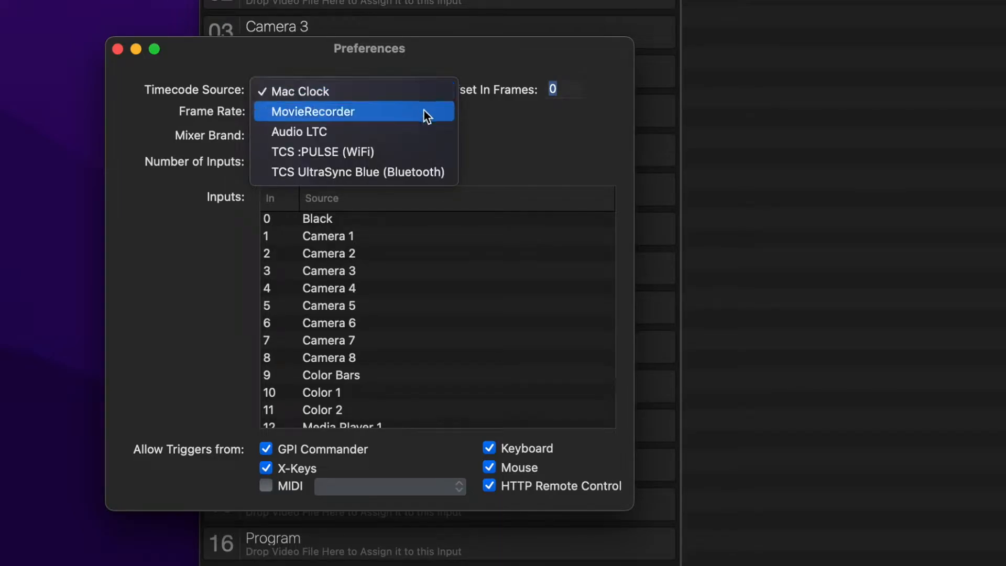
mouse_move(429, 151)
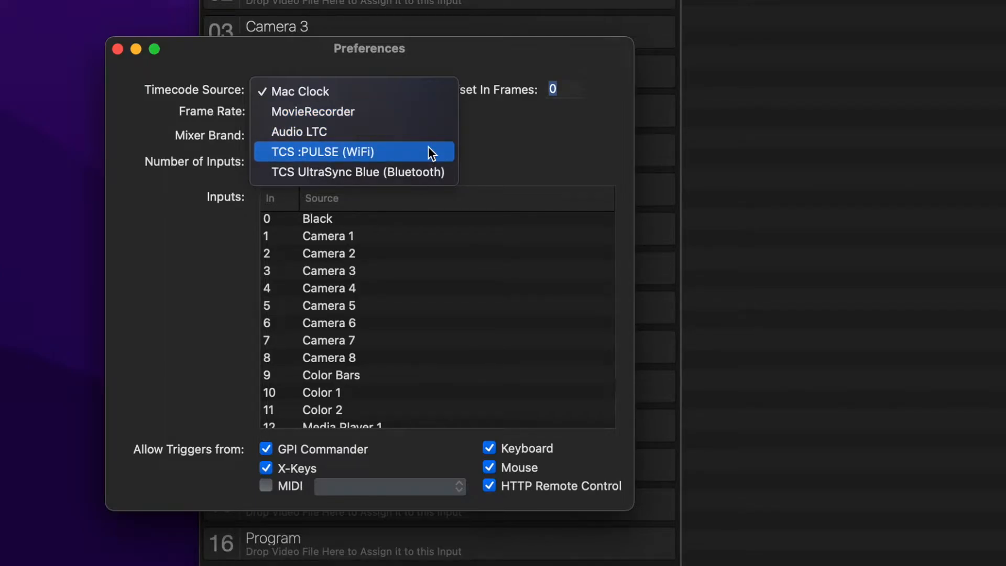
left_click(312, 111)
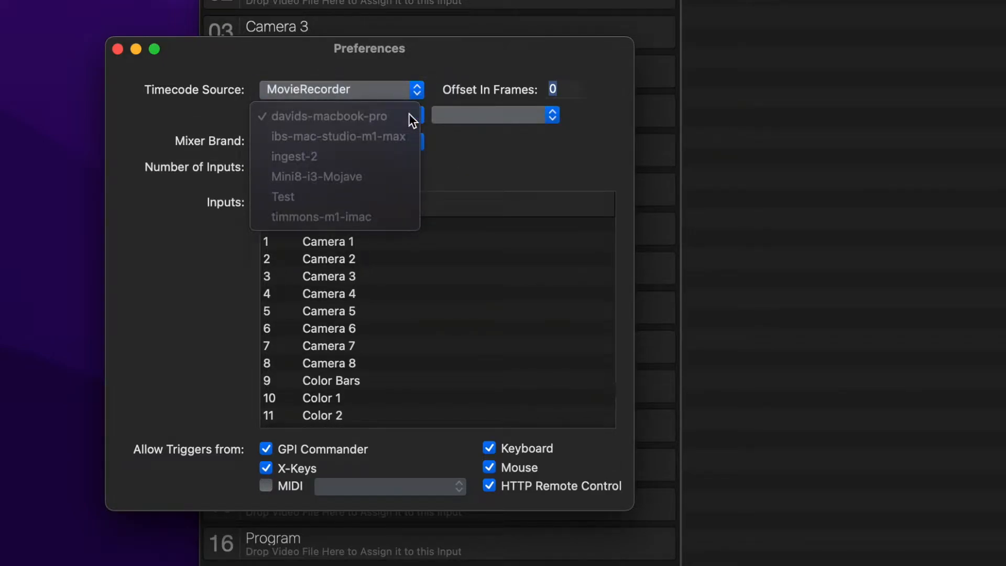
left_click(327, 116)
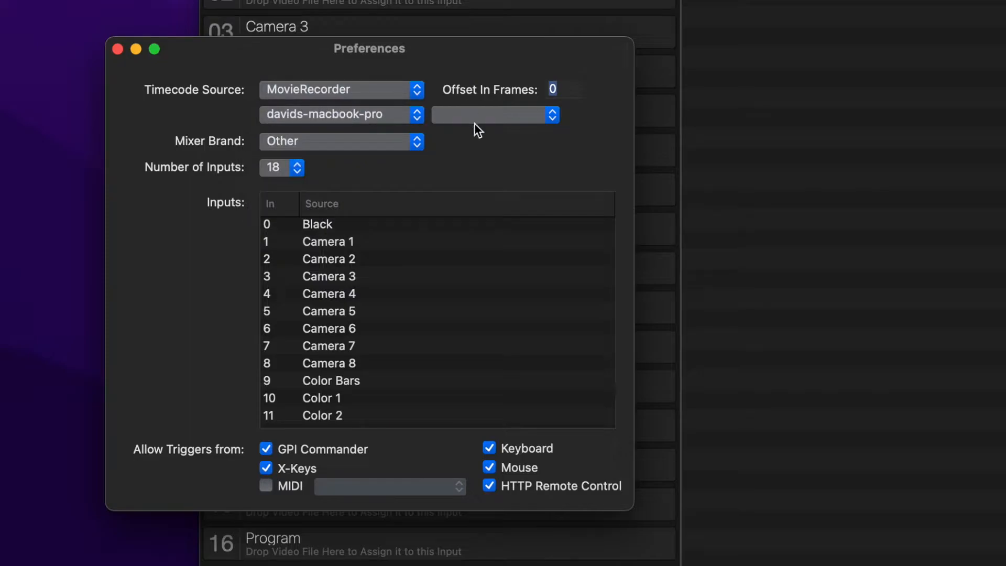
mouse_move(439, 108)
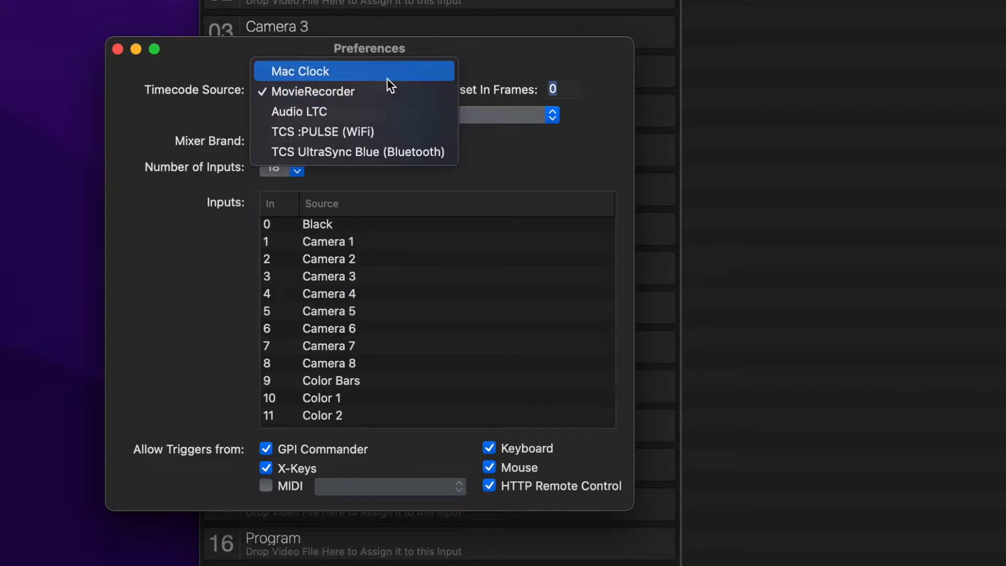
- Return the timecode source to Mac Clock and review the mixer brand choices, keeping Other
left_click(300, 71)
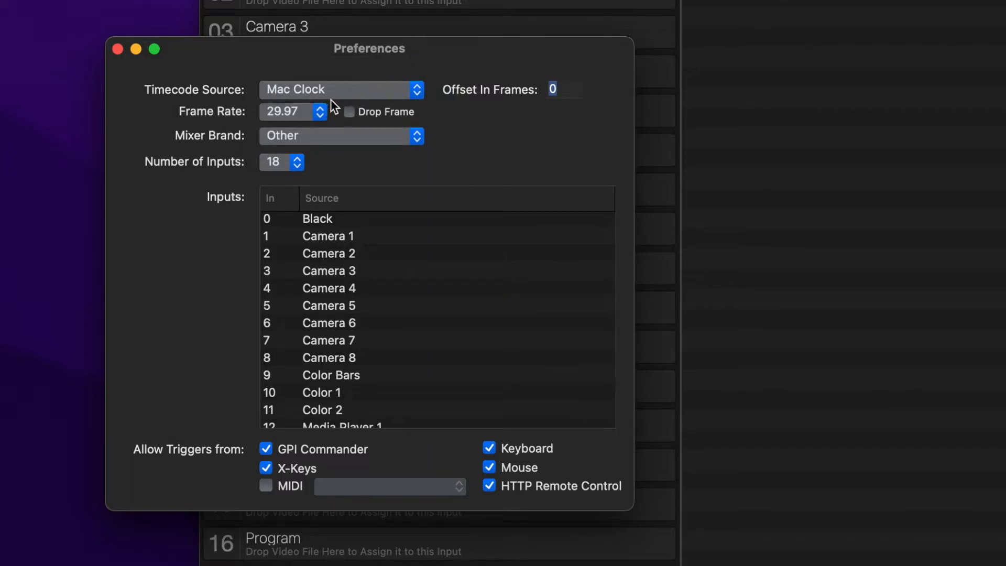
mouse_move(365, 122)
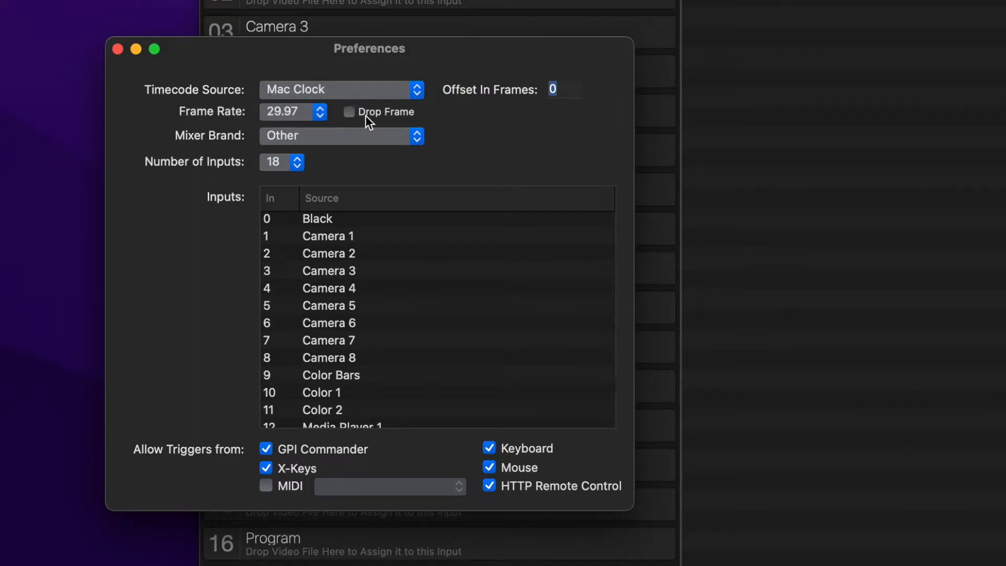
left_click(341, 135)
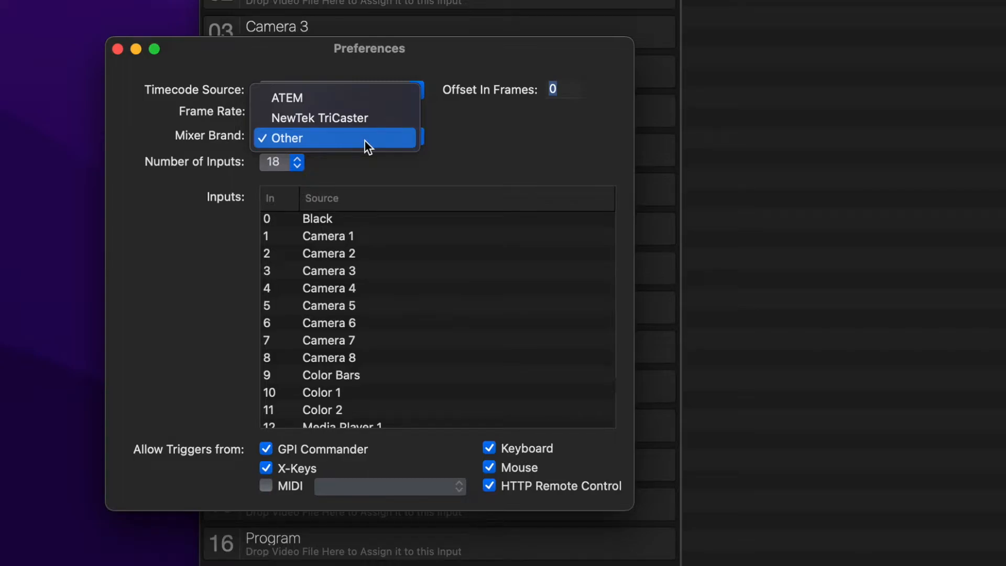
mouse_move(382, 98)
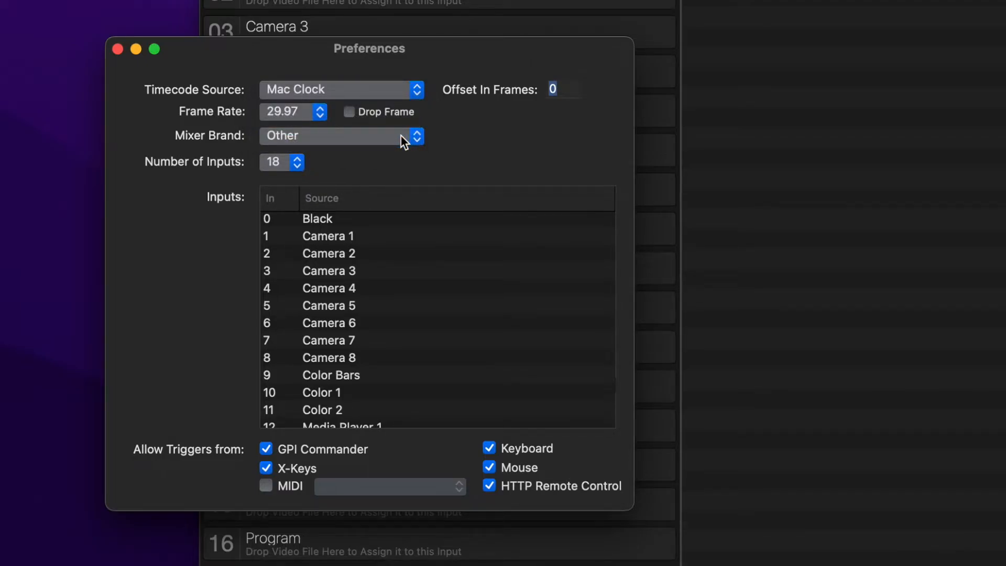
mouse_move(295, 162)
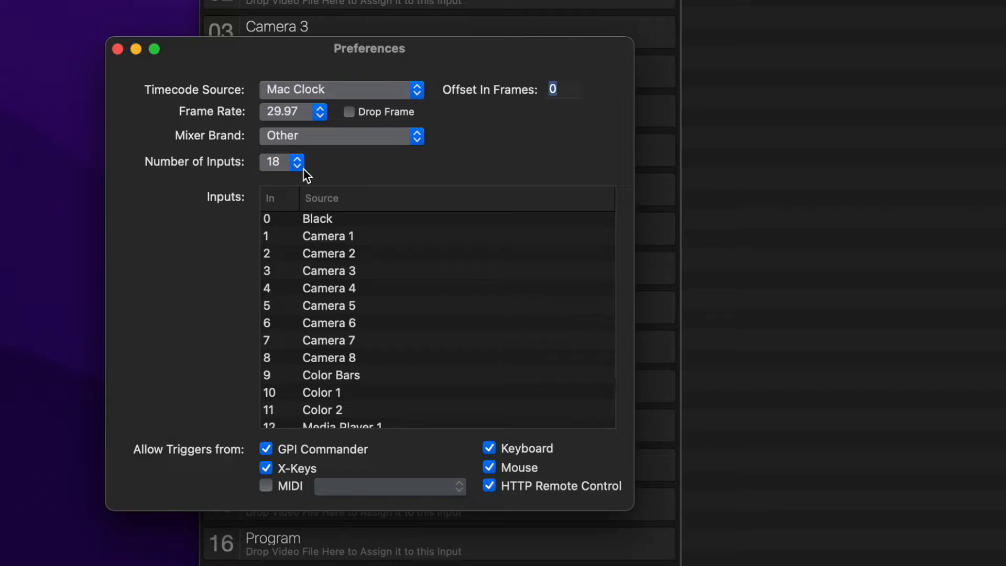
mouse_move(347, 238)
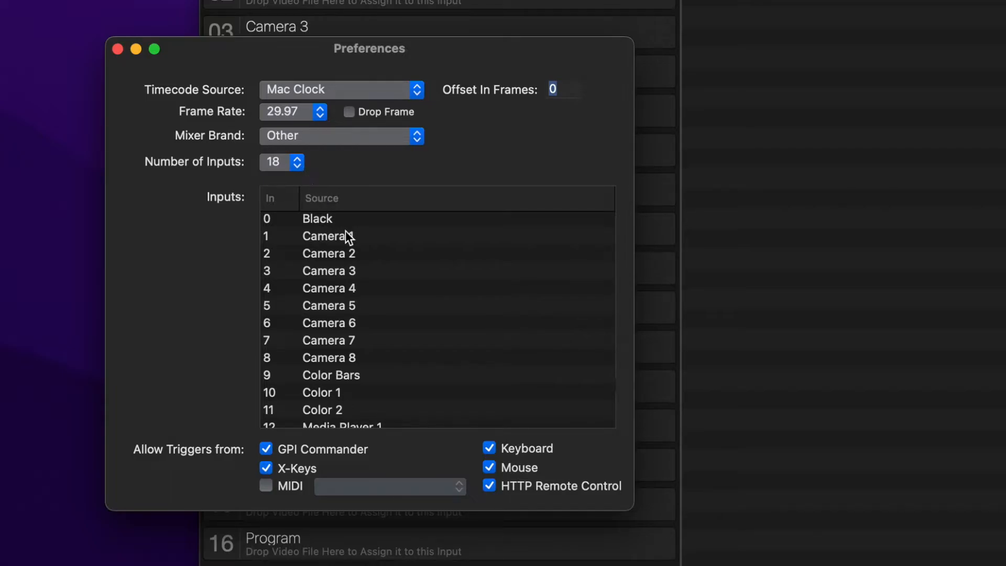
mouse_move(351, 376)
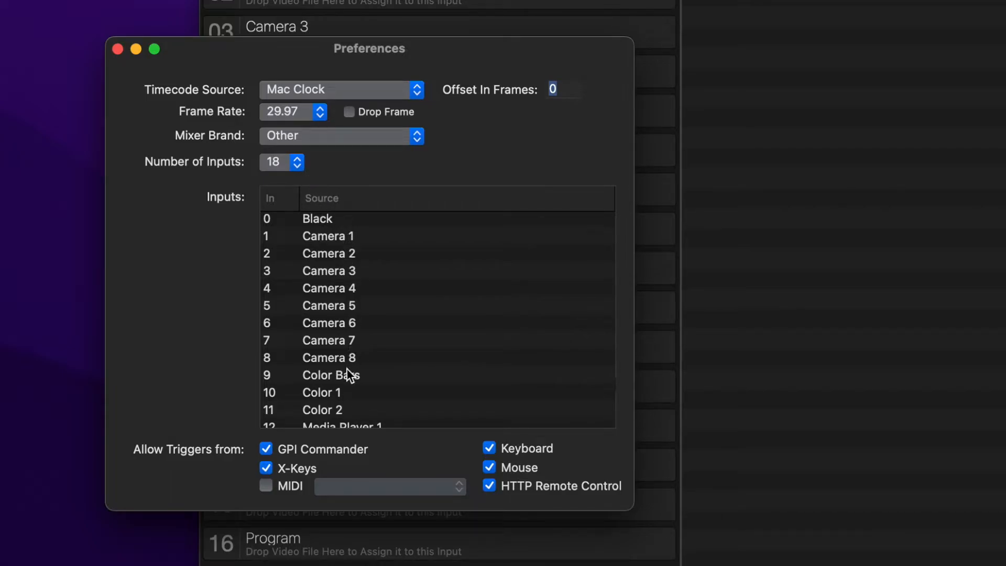
mouse_move(385, 449)
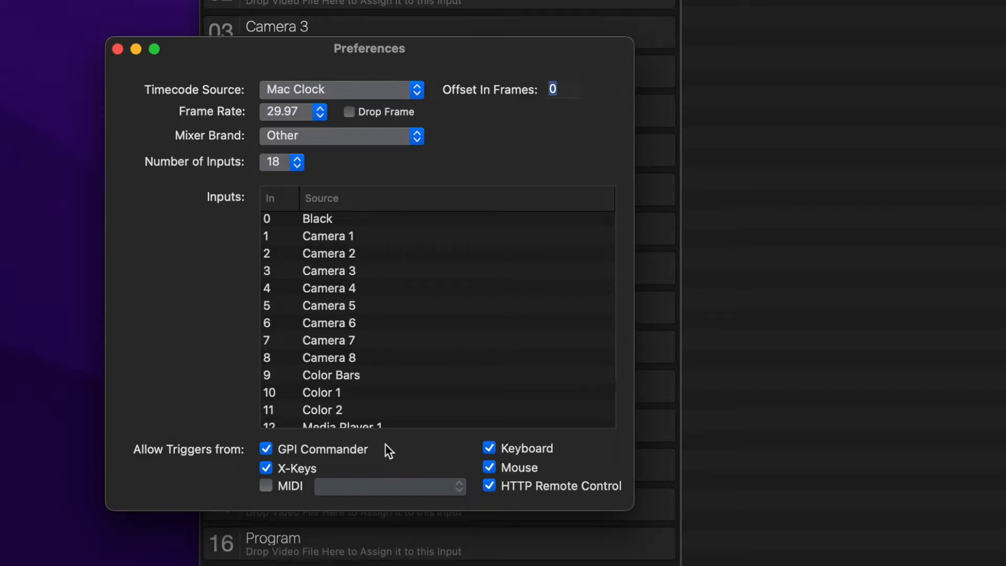
mouse_move(547, 481)
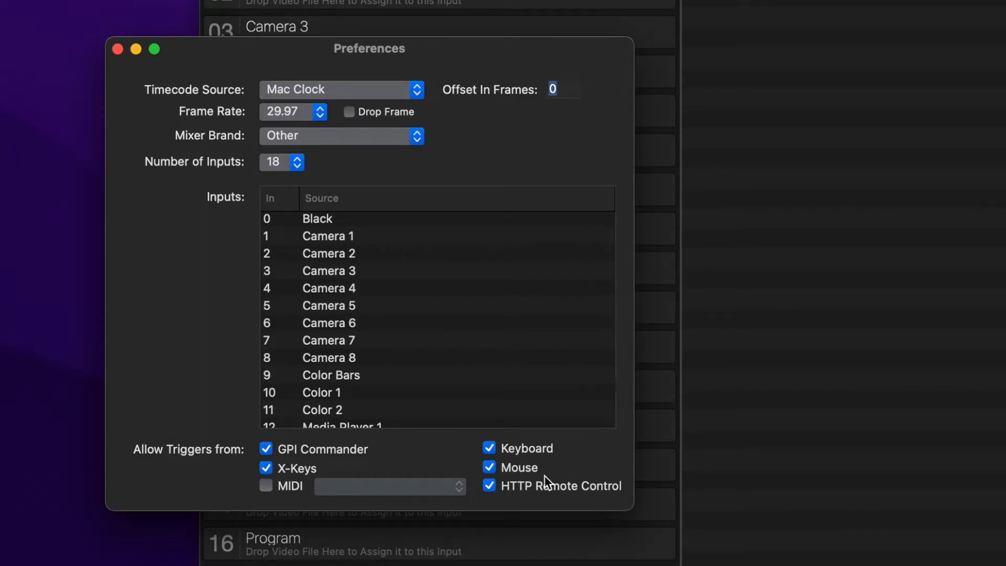
mouse_move(555, 498)
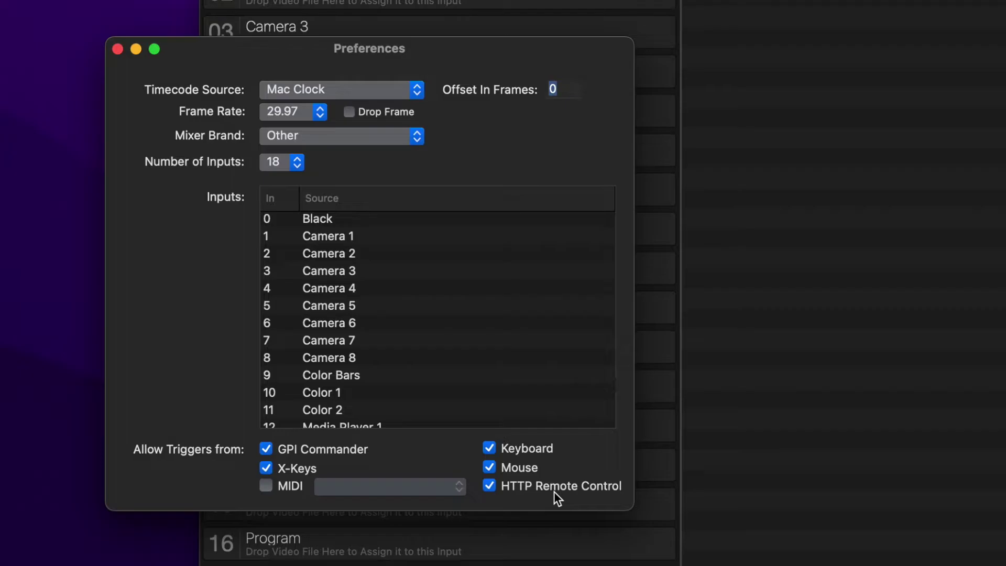
mouse_move(294, 489)
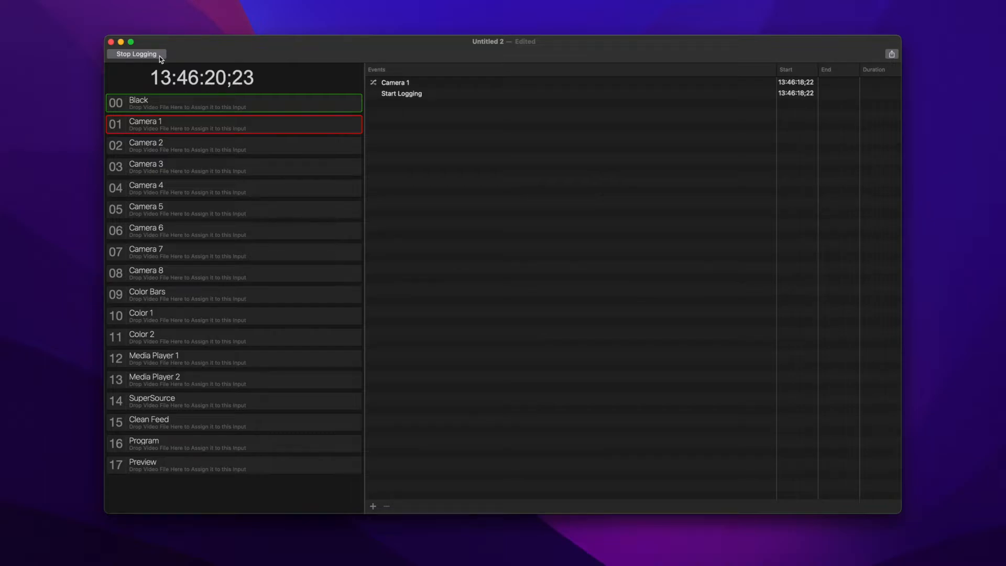
mouse_move(252, 143)
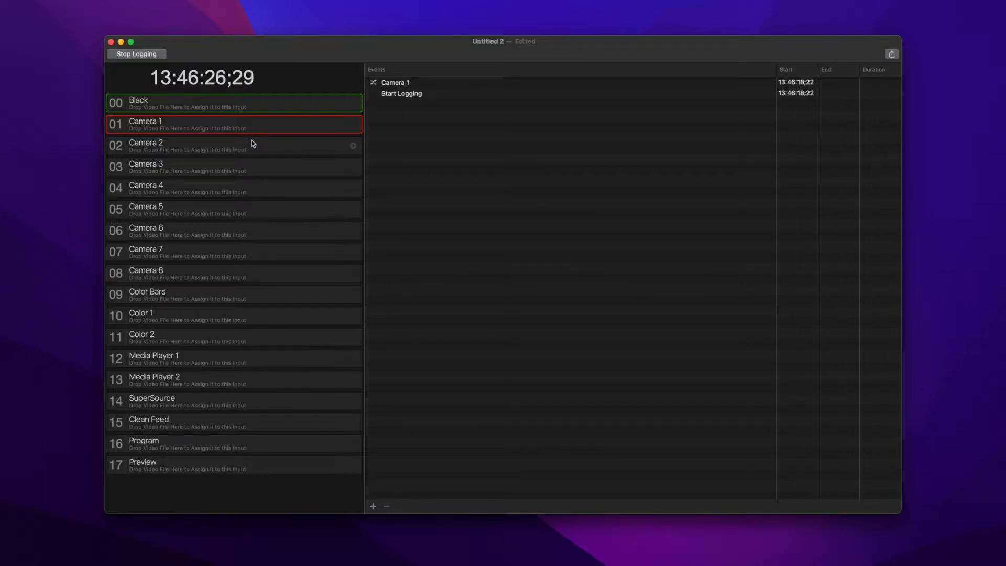
- Switch the live angle to Camera 2, Camera 1, then Camera 6, and stop logging
left_click(233, 146)
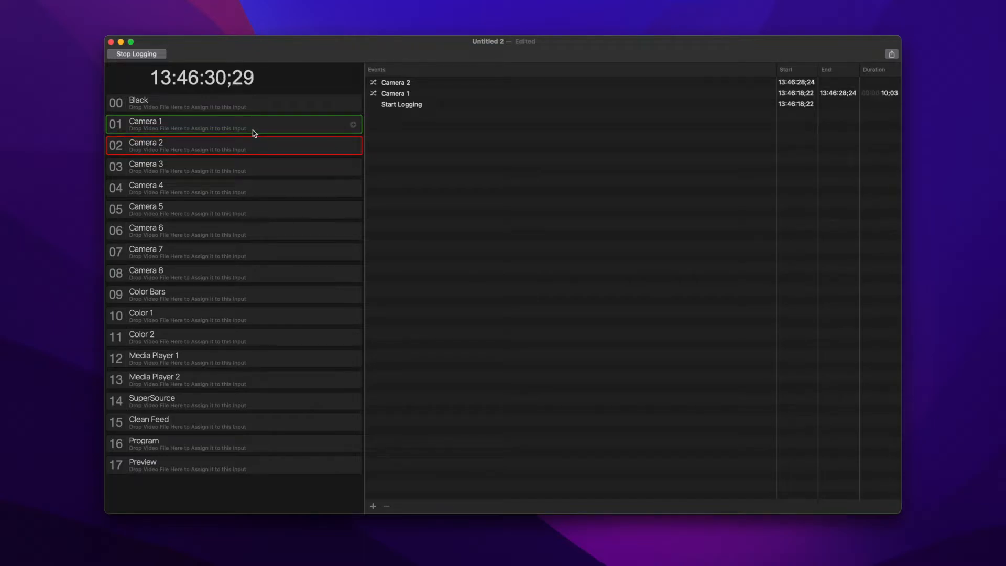
left_click(233, 231)
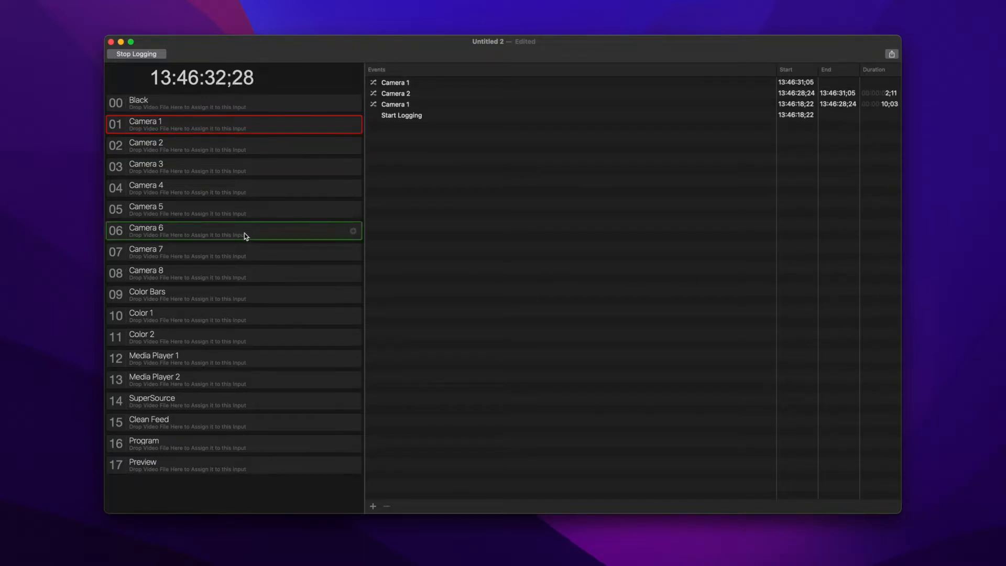
left_click(232, 231)
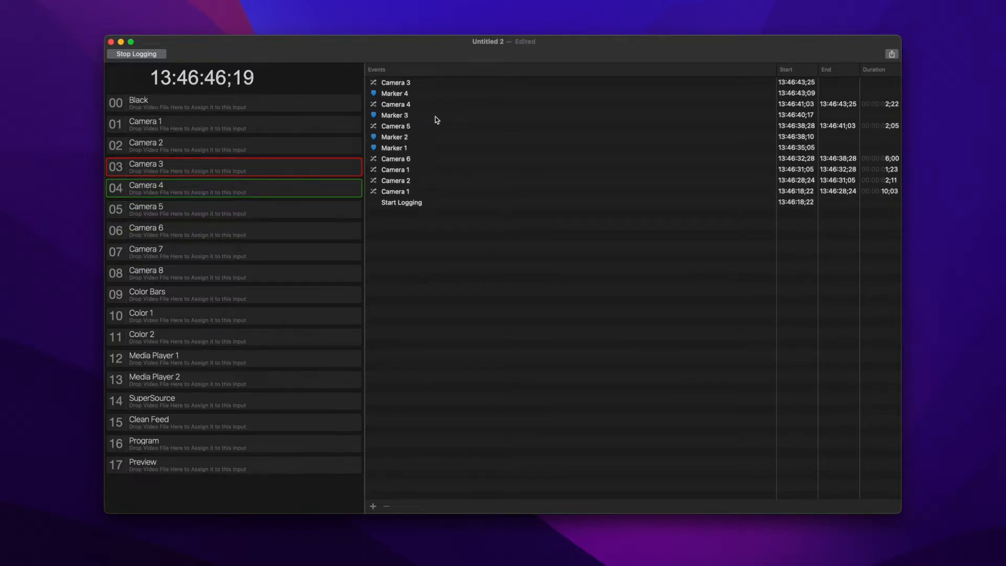
left_click(136, 53)
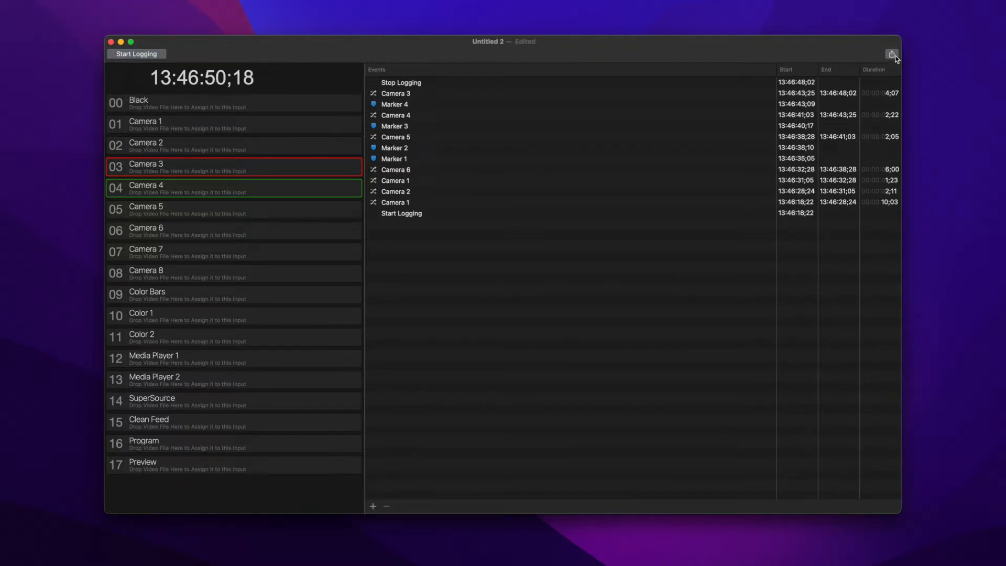
left_click(892, 54)
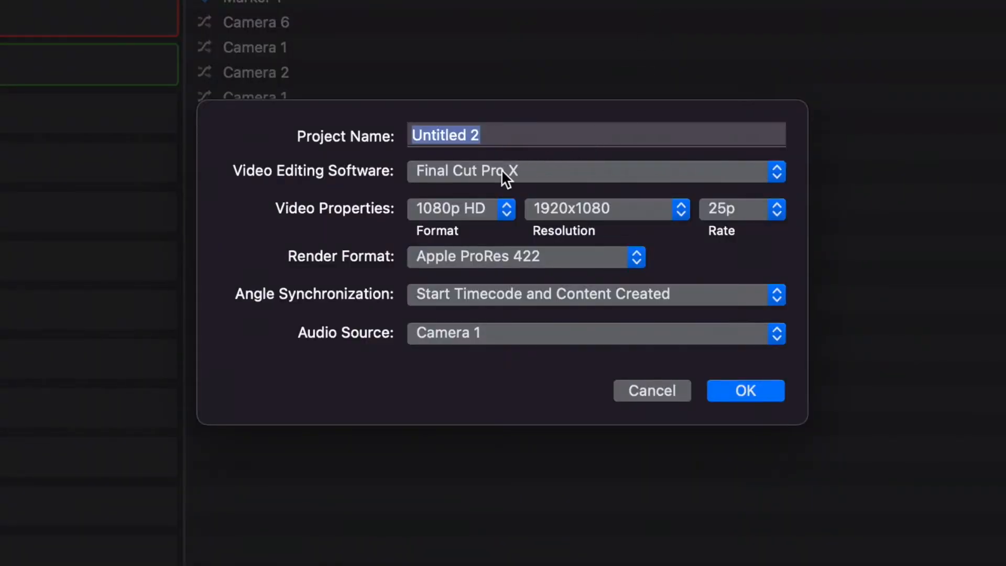
mouse_move(560, 182)
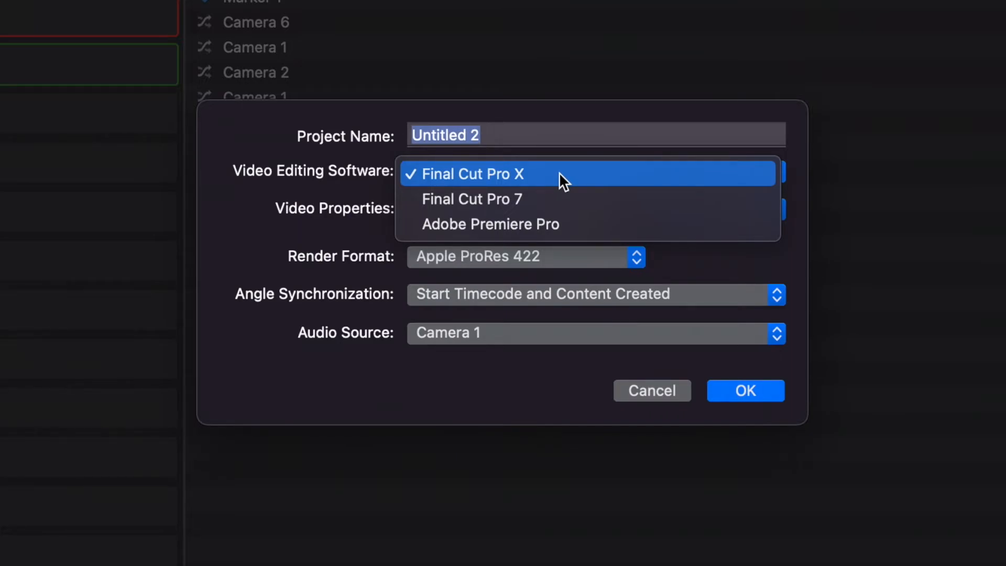
mouse_move(571, 205)
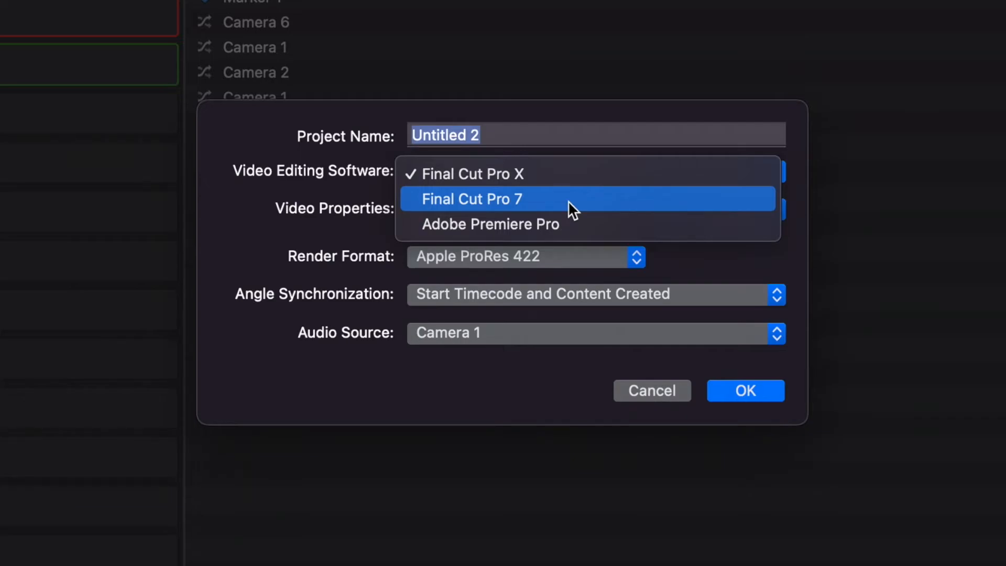
mouse_move(584, 224)
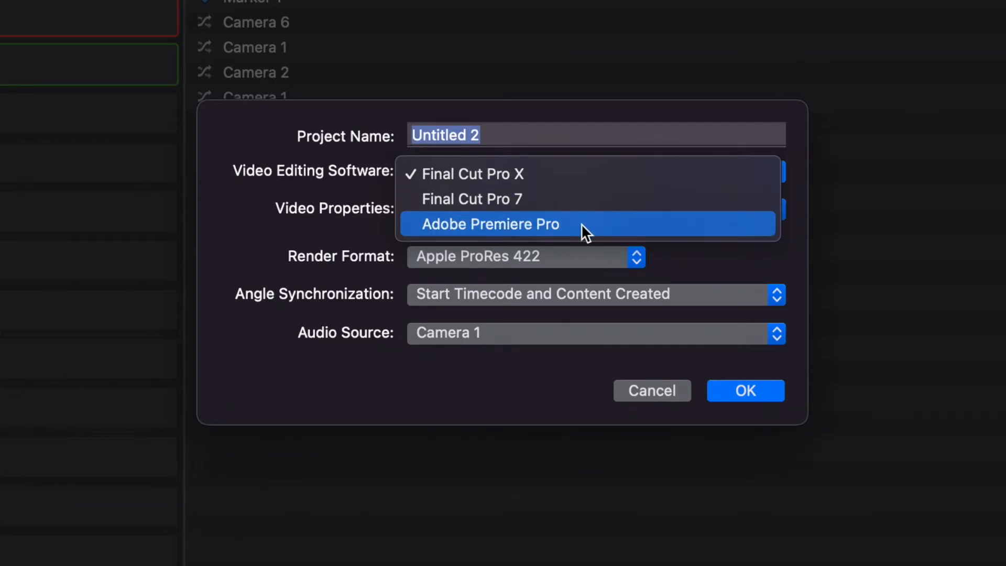
- Dismiss the editing software list, keeping Final Cut Pro X as the export target
left_click(466, 174)
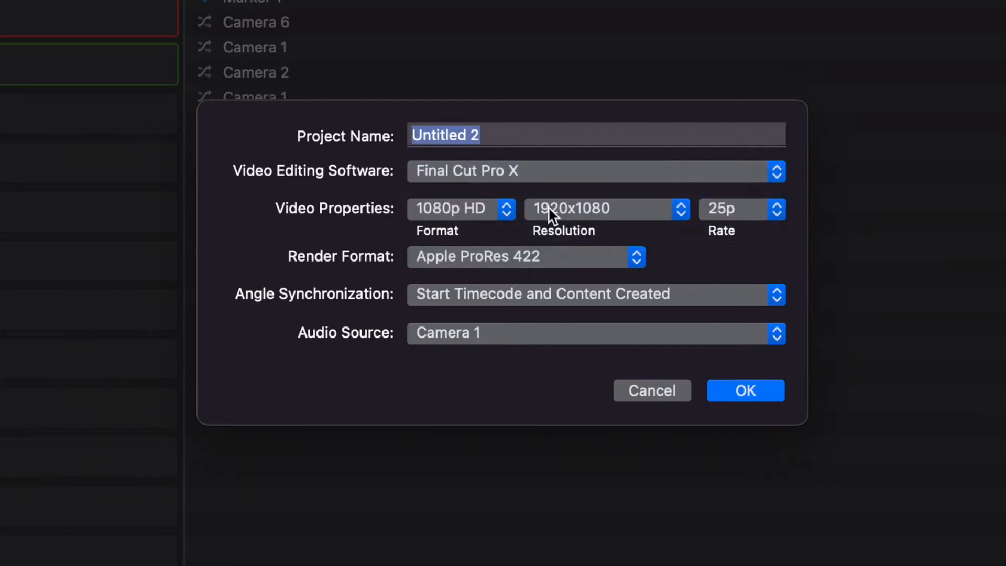
mouse_move(585, 273)
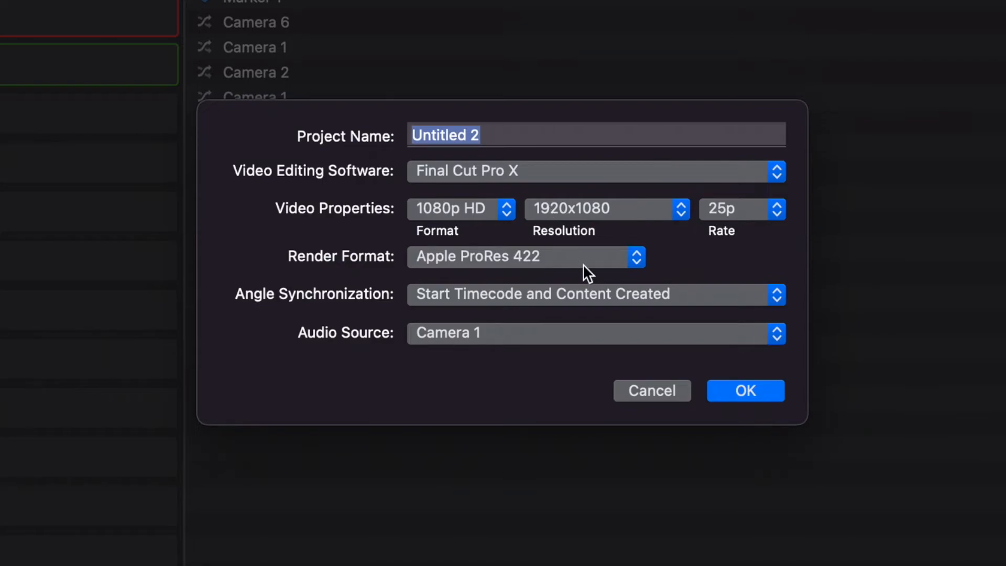
mouse_move(703, 317)
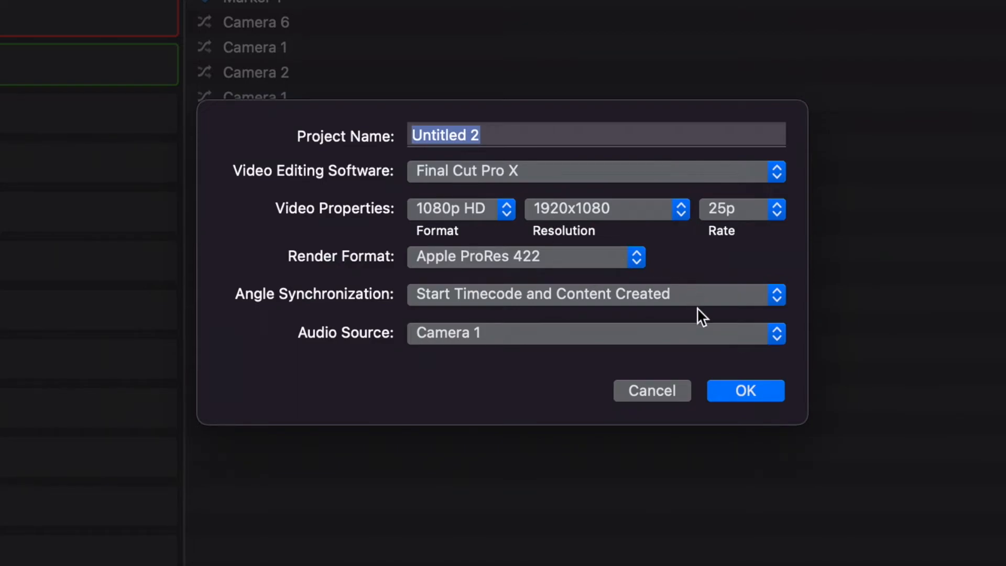
mouse_move(477, 364)
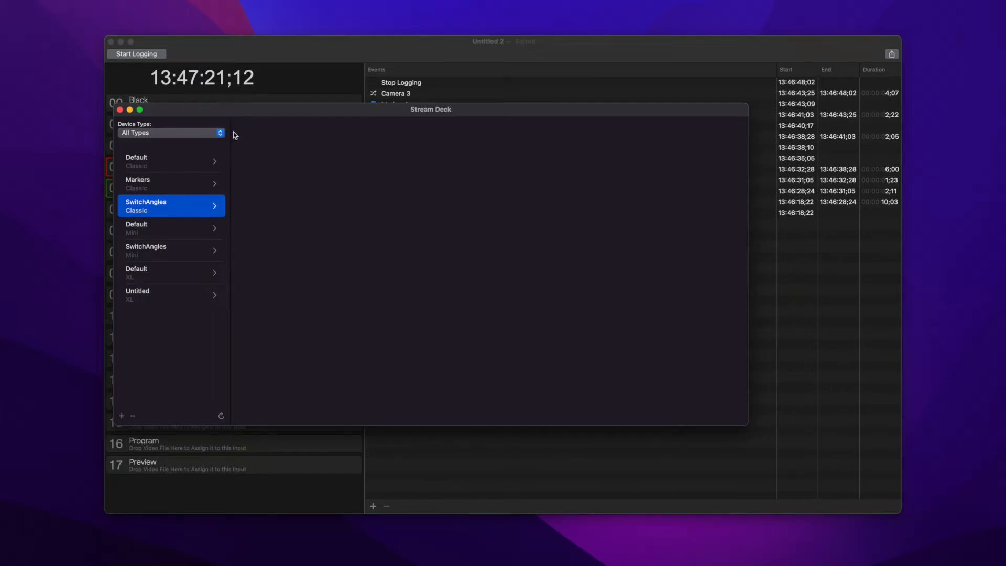
- Select the SwitchAngles profile and scroll through its marker and angle actions
left_click(170, 206)
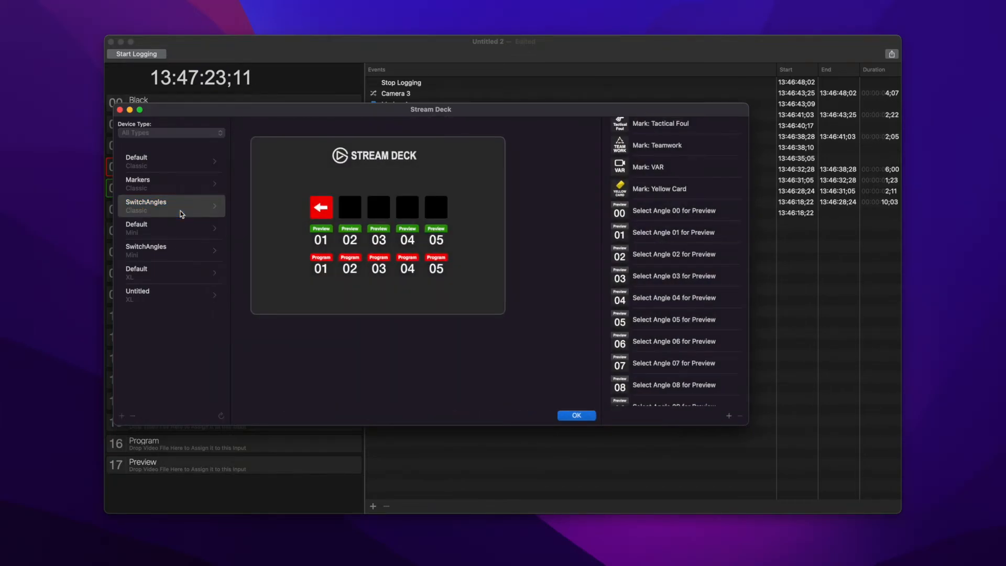
scroll("up", 3)
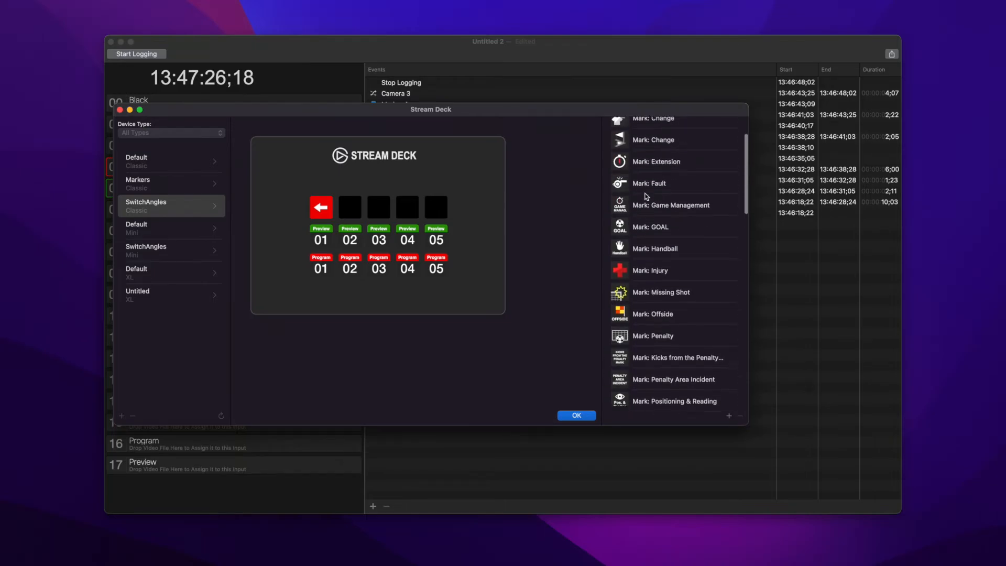
scroll("up", 3)
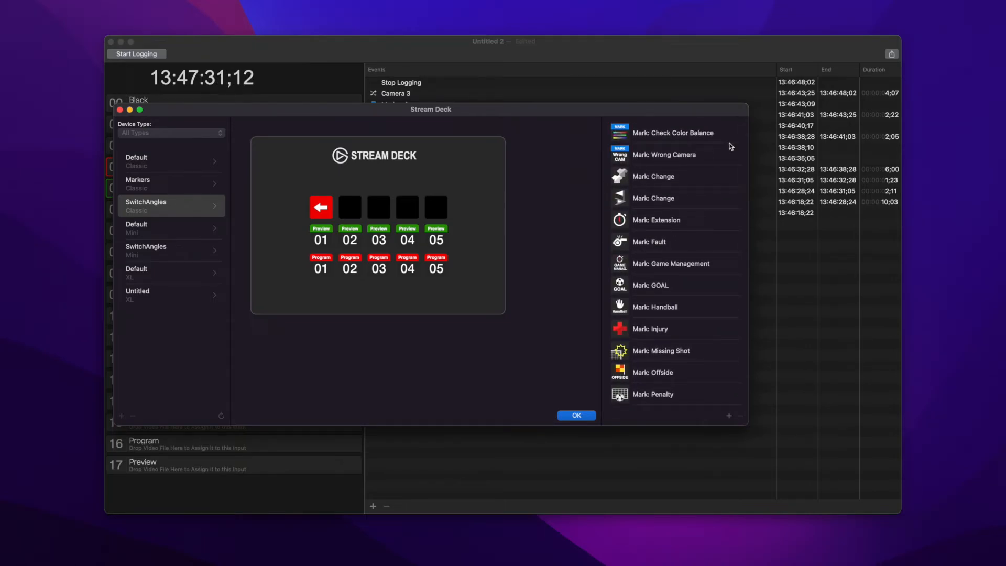
mouse_move(717, 184)
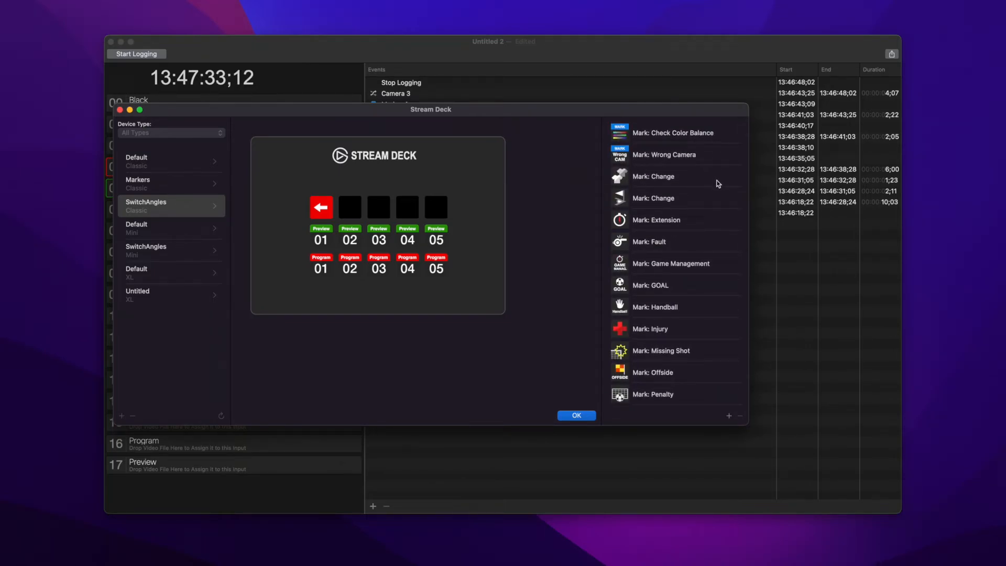
scroll("down", 3)
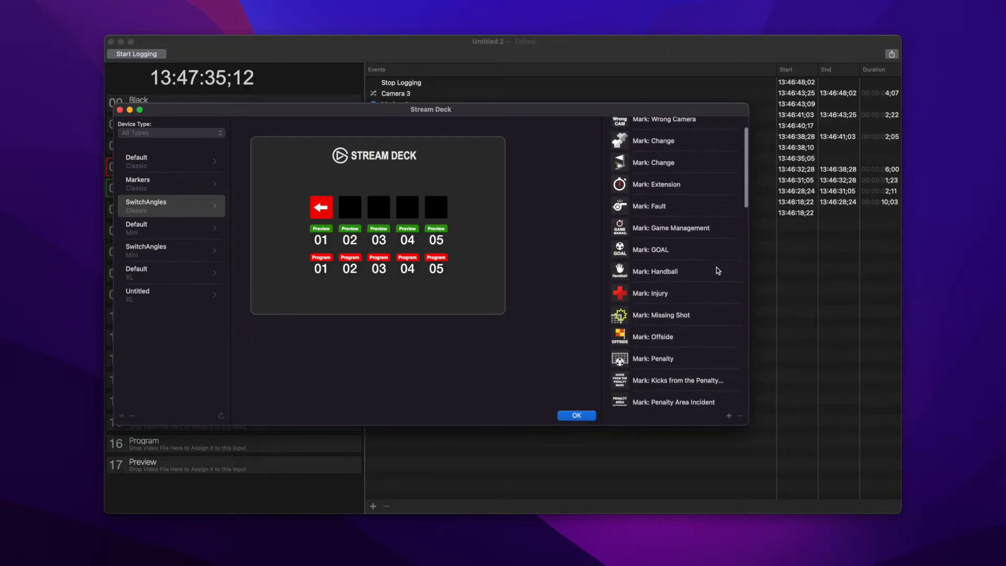
scroll("down", 3)
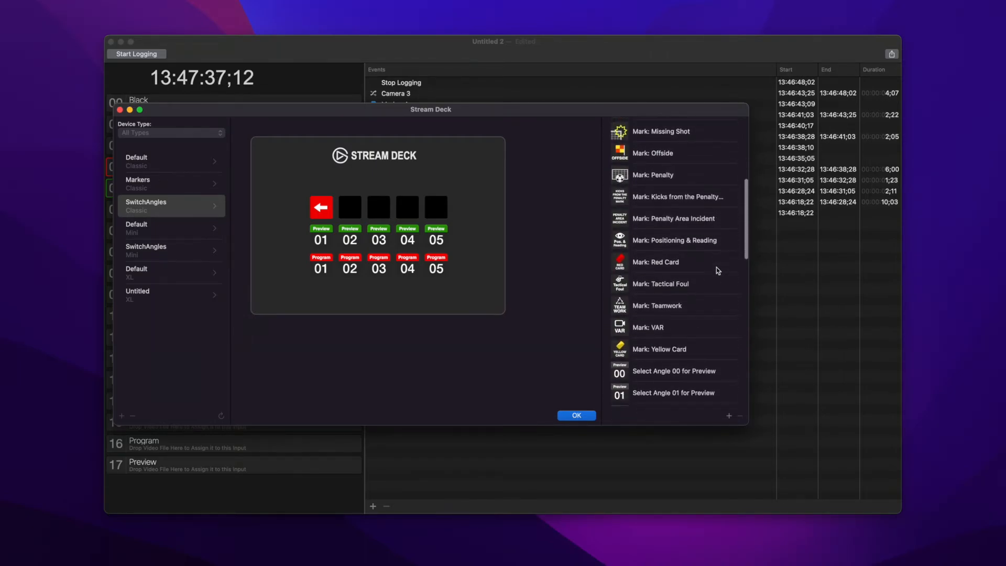
scroll("down", 3)
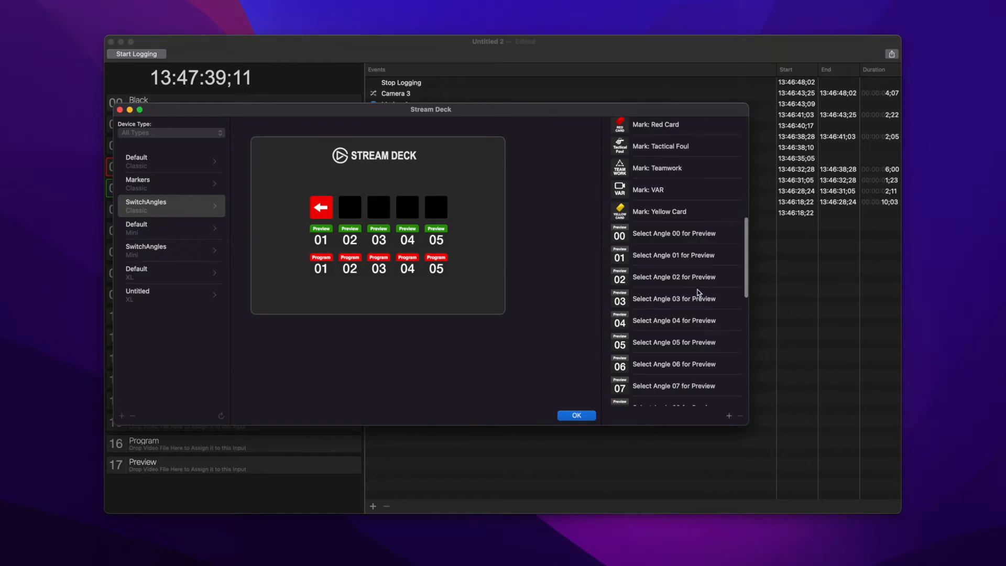
scroll("down", 3)
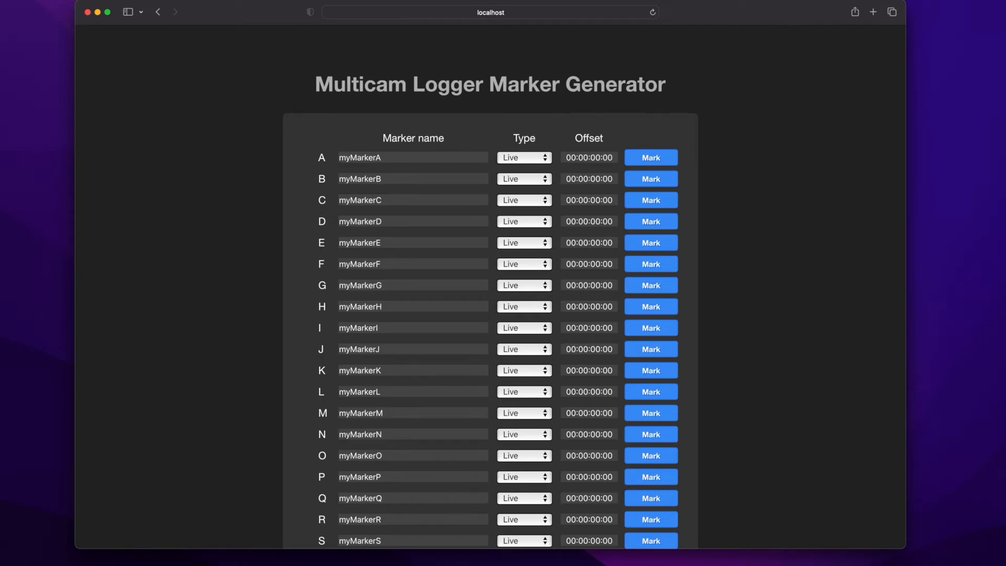
- Replace marker A's default name myMarkerA with 'Good S'
double_click(378, 157)
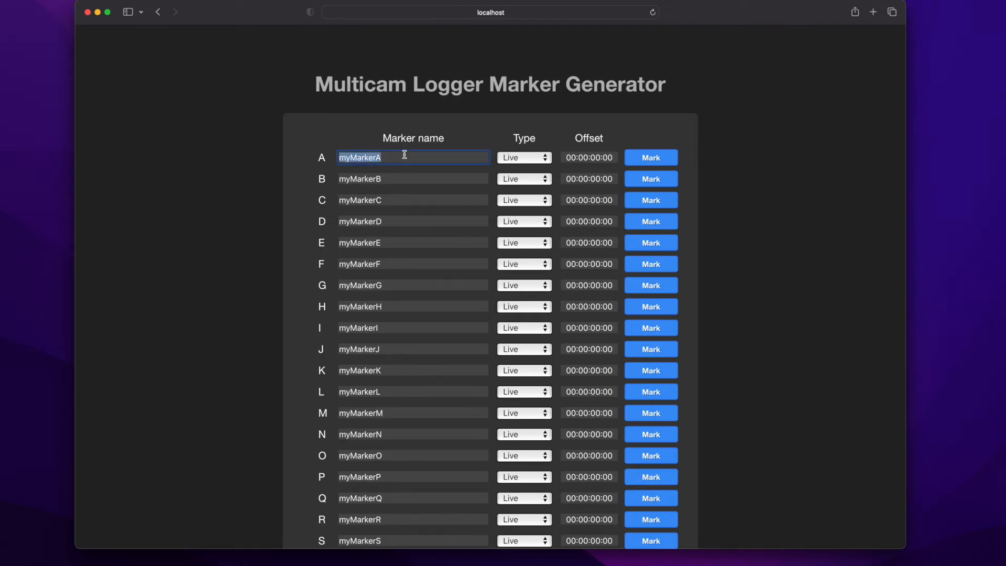
type("Good S")
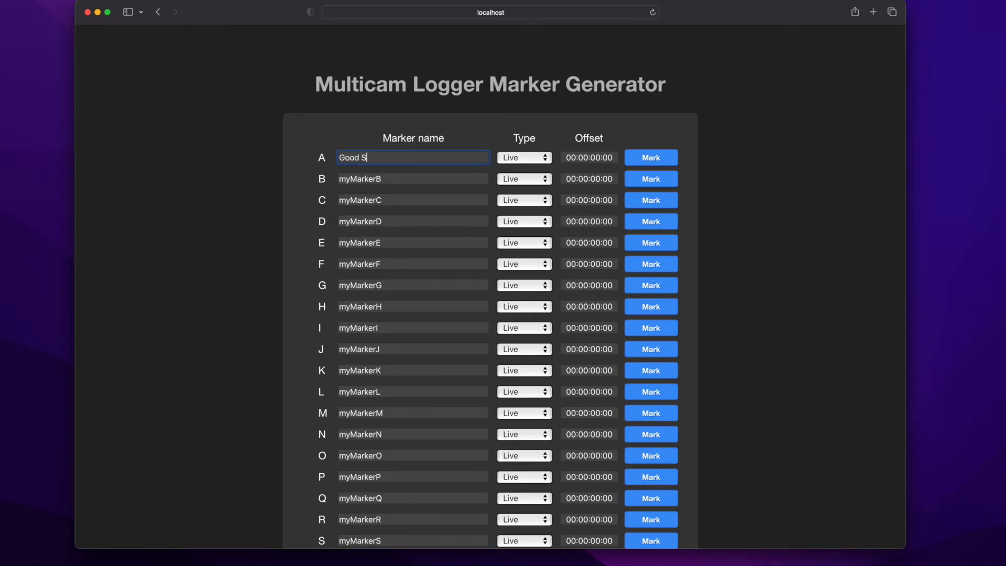